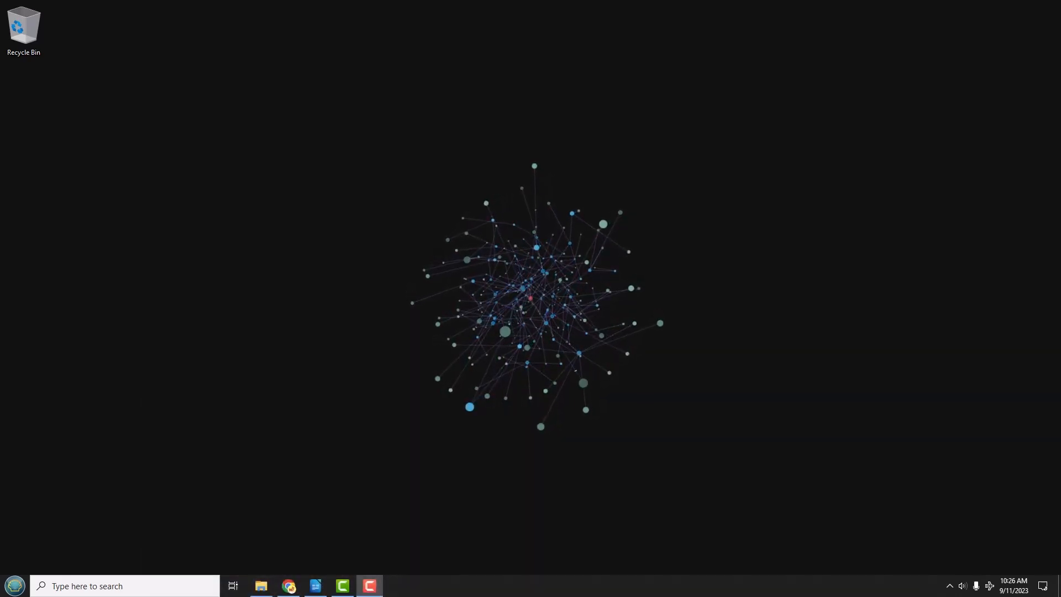
Step: Bring the browser to the front showing the stabilityai/stable-diffusion-xl-base-1.0 model card
click(370, 591)
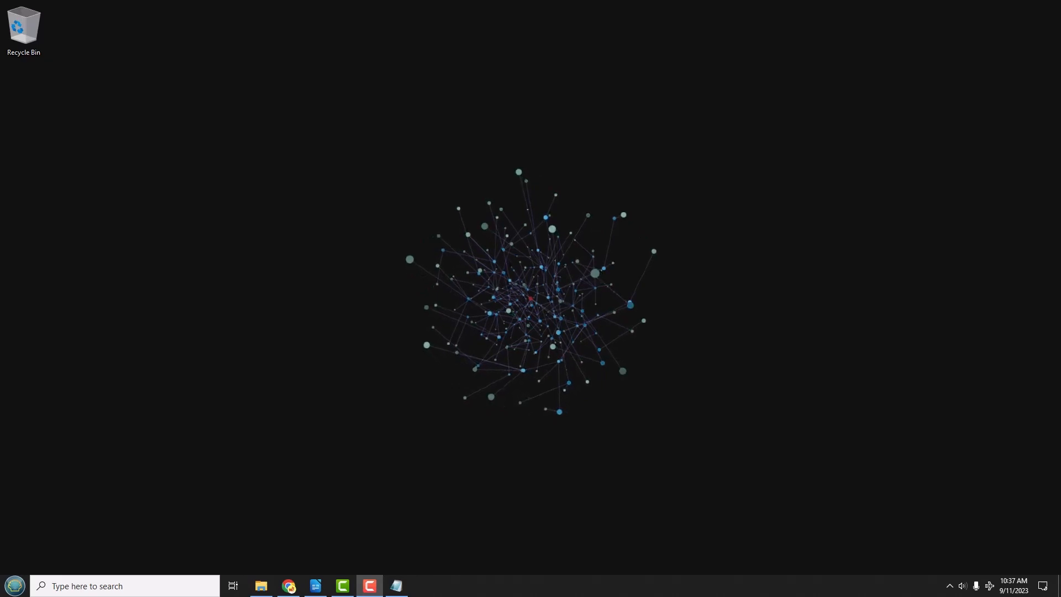
click(396, 586)
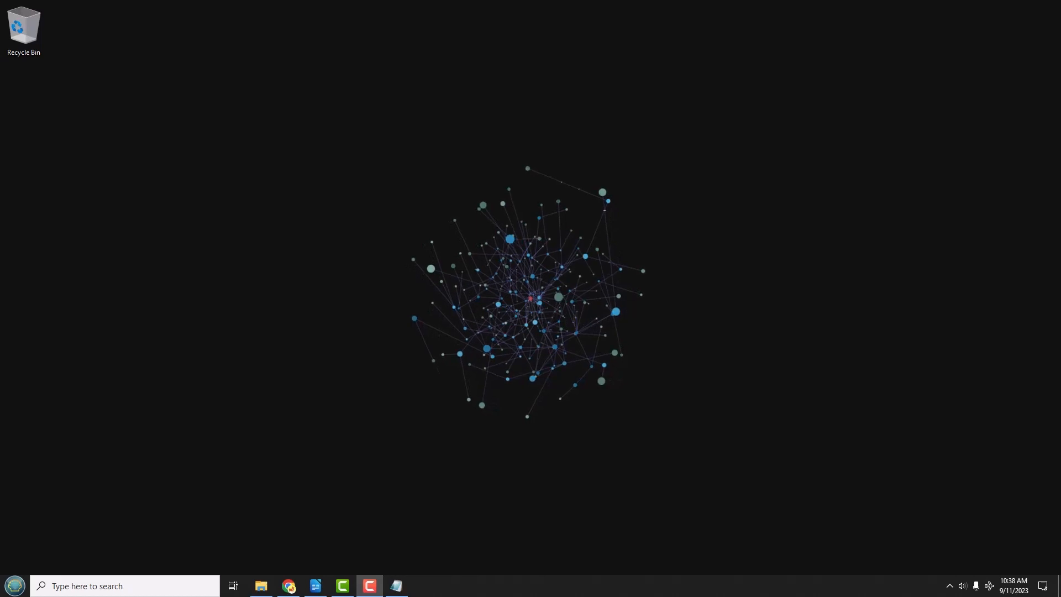
click(288, 586)
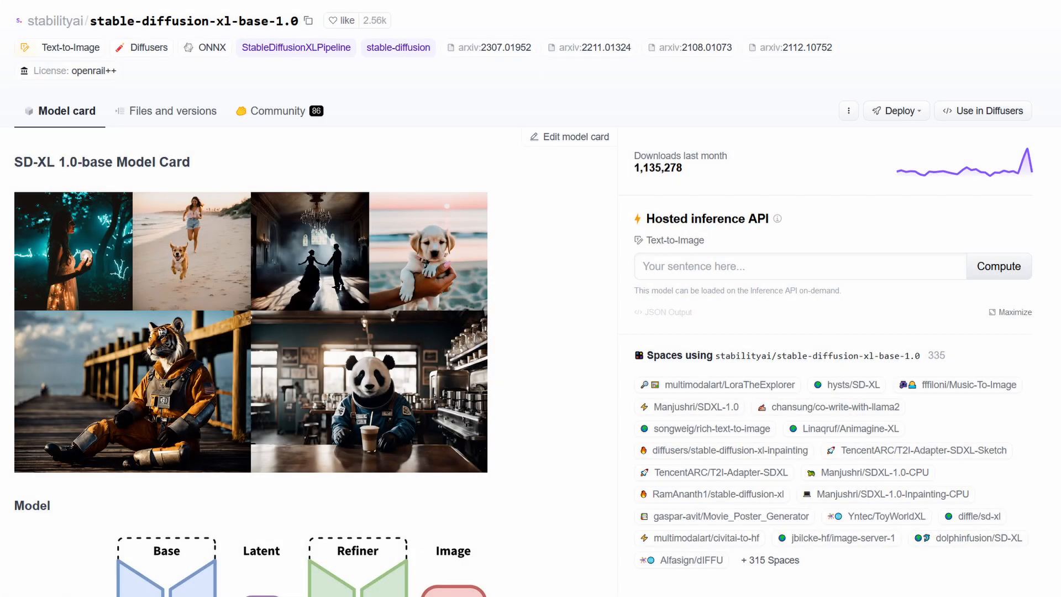